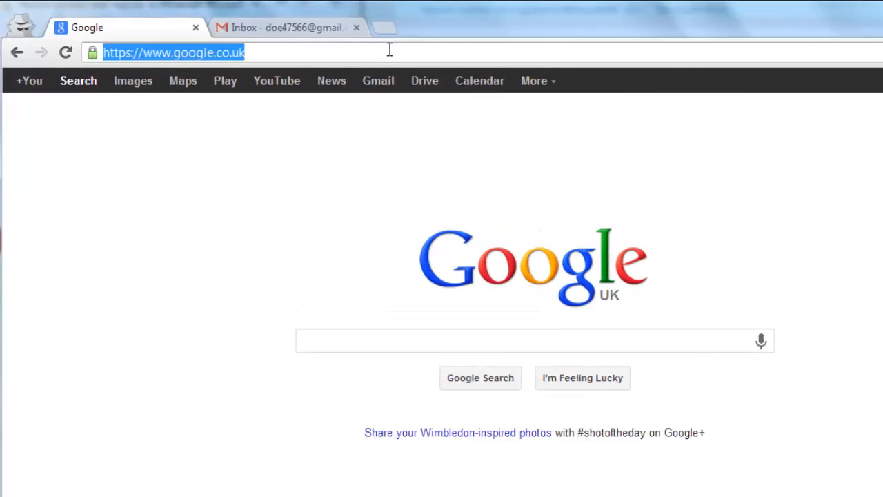
type("www.kiwi")
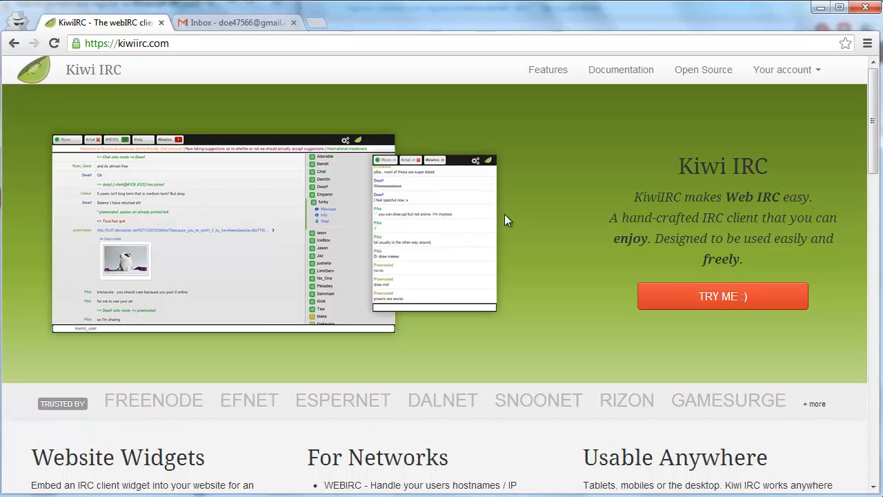
mouse_move(531, 232)
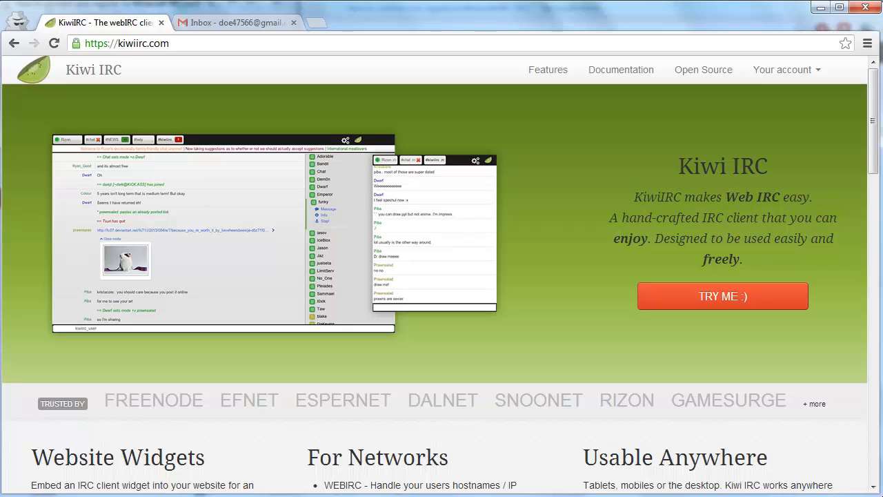
Step: Enter nickname graph5676 and change the channel from #chat to #minecraft
left_click(722, 295)
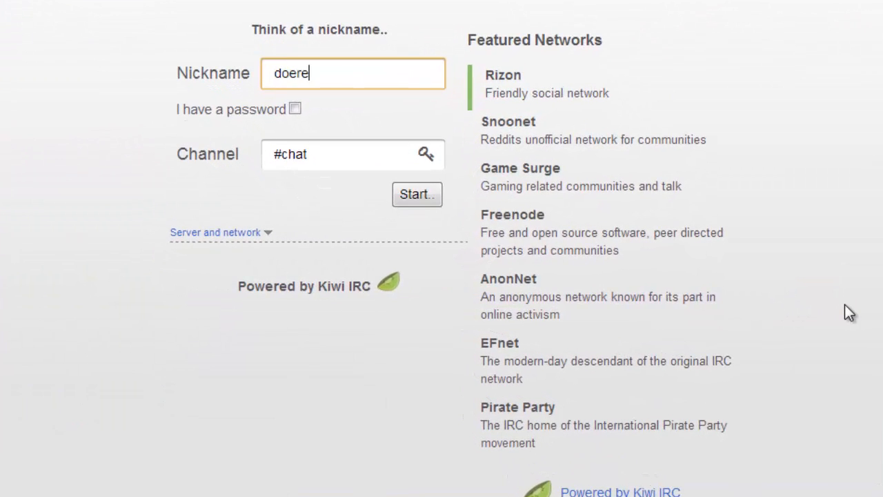
type("graph5676")
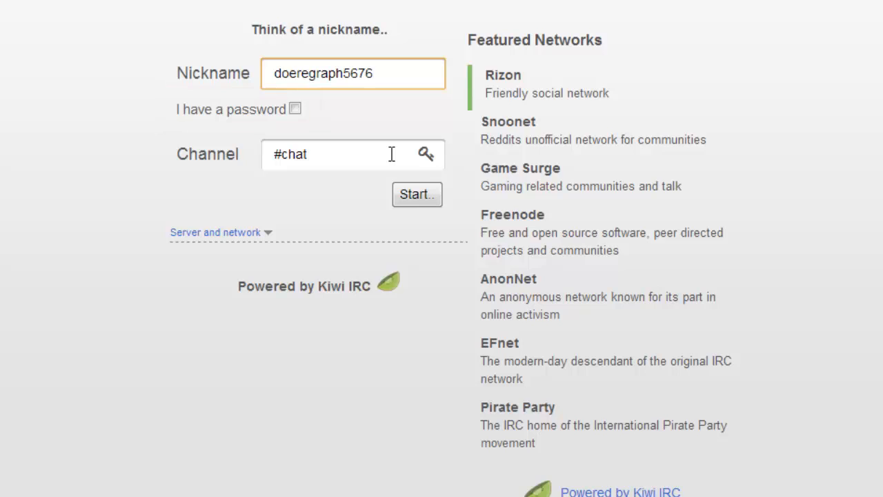
key("BackSpace")
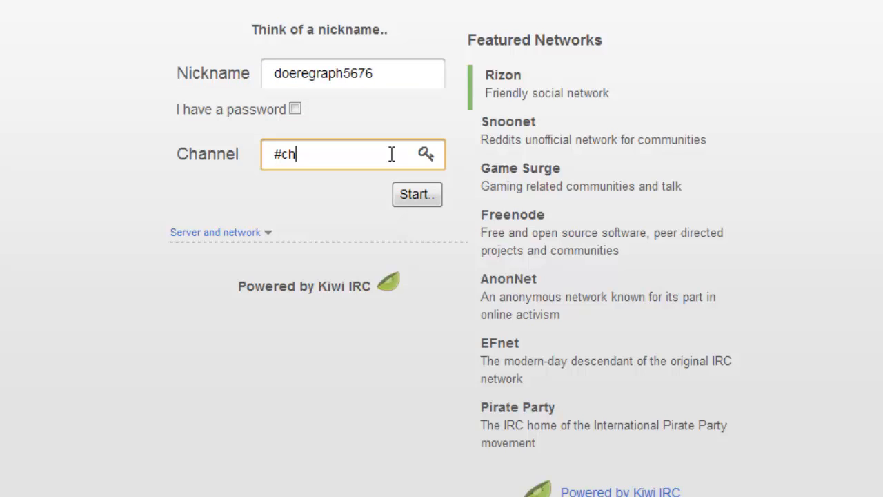
type("minecr")
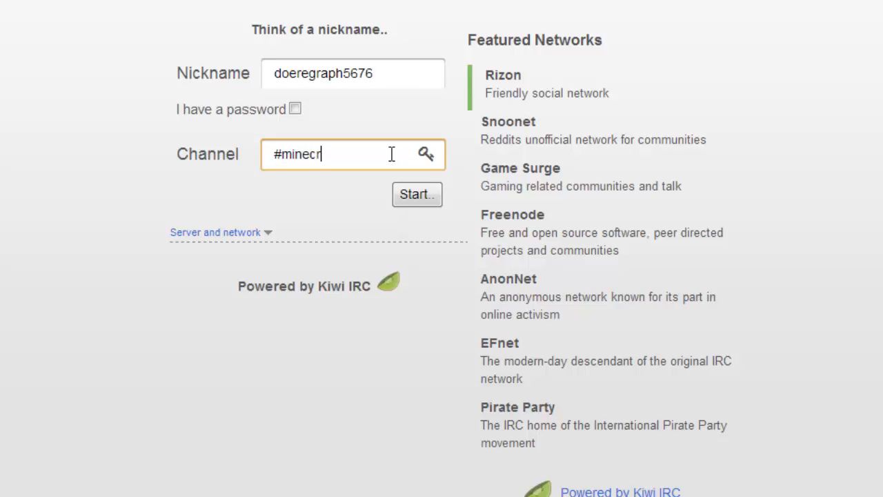
type("aft")
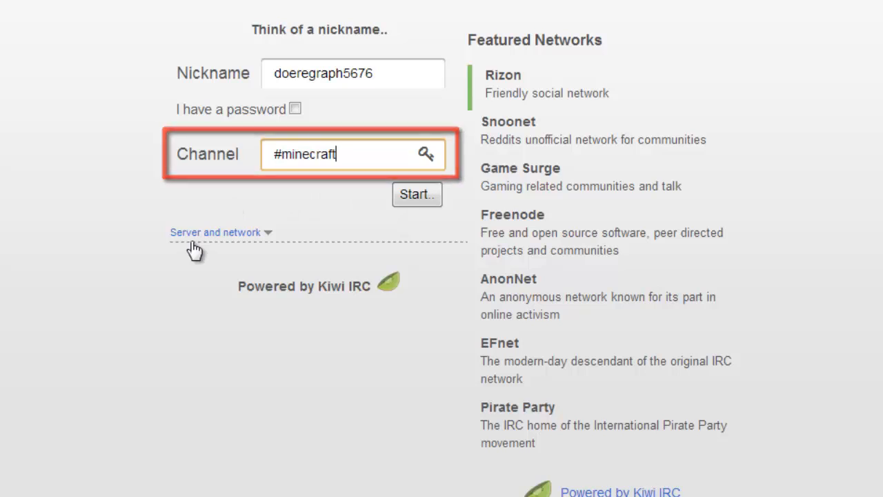
Step: Set the server to nova.esper.net and the port to 5555
left_click(215, 232)
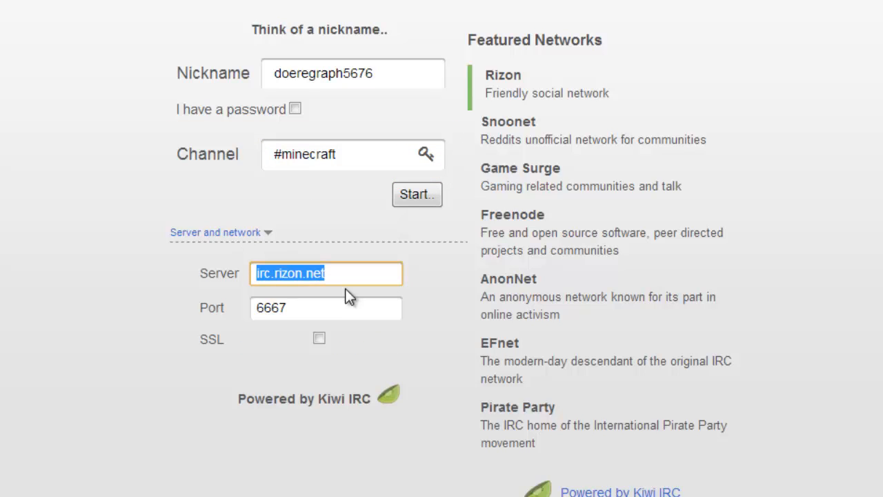
type("nova")
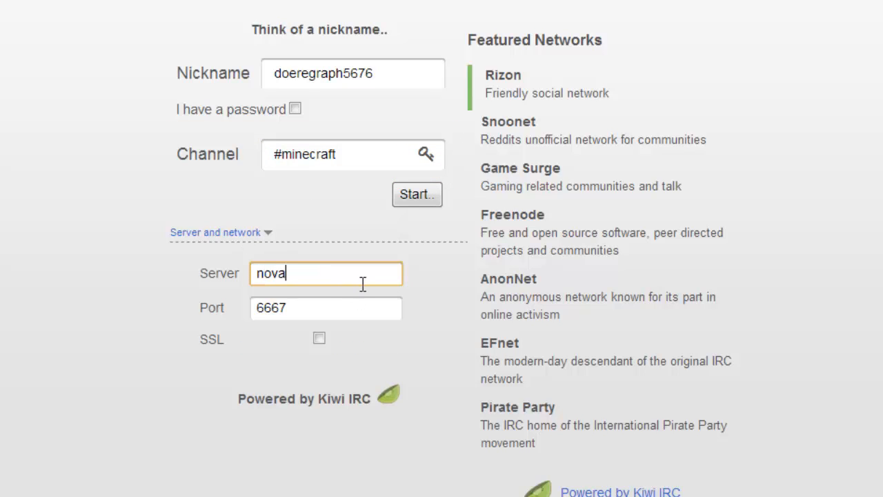
type(".es")
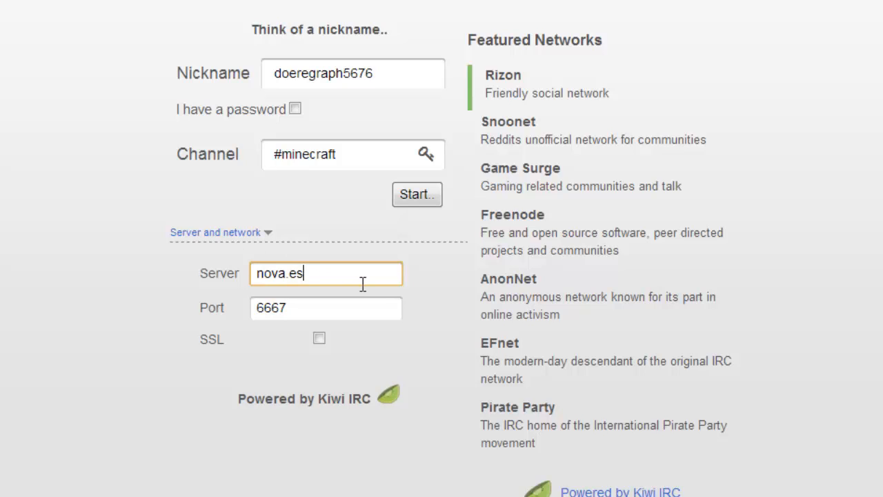
type("per.net")
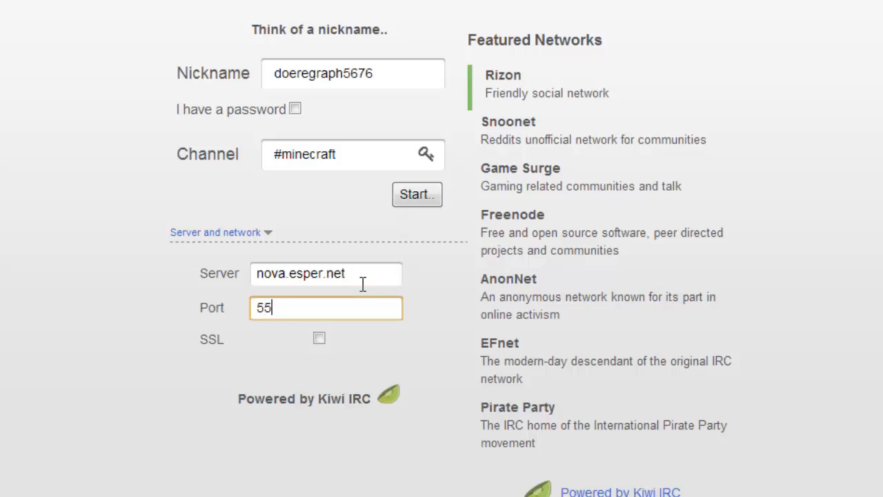
type("55")
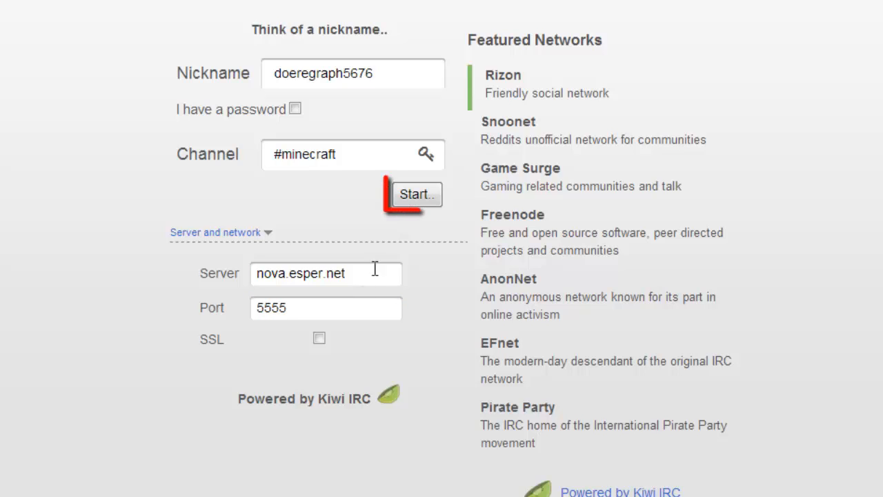
Step: Start the connection to EsperNet and join #minecraft
left_click(417, 194)
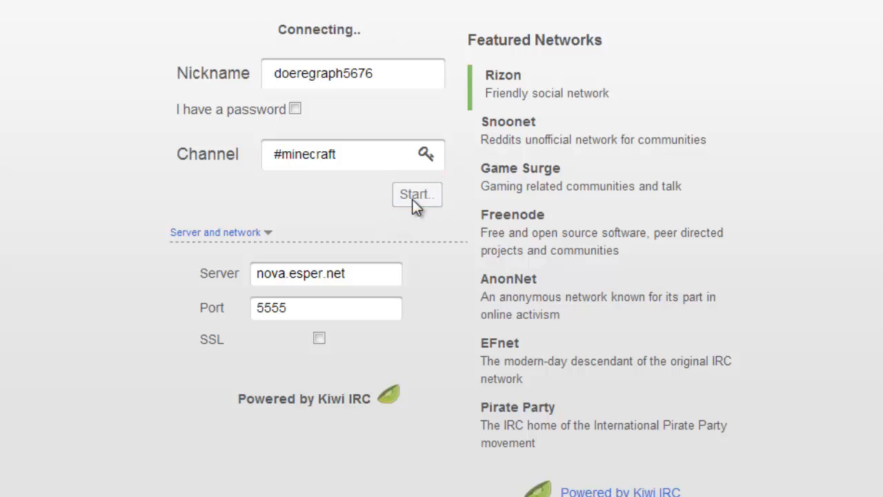
left_click(416, 194)
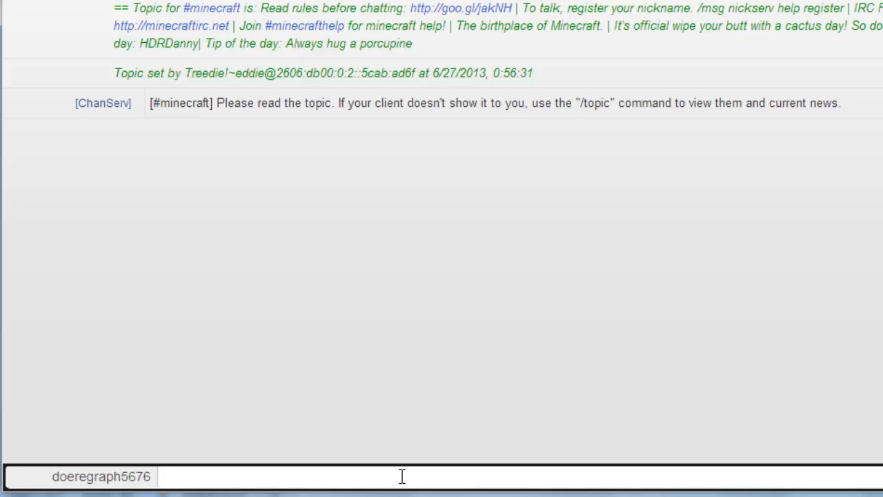
Step: Send '/msg NickServ REGISTER' with a password and email address
type("/")
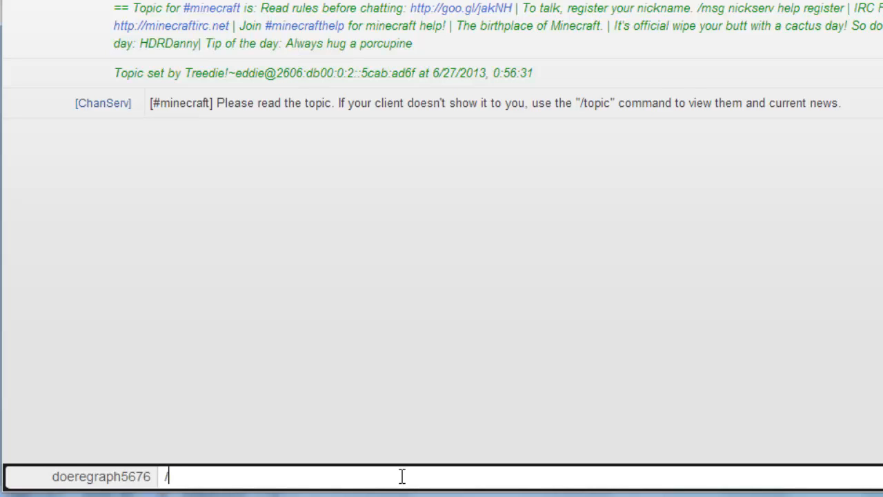
type("msg")
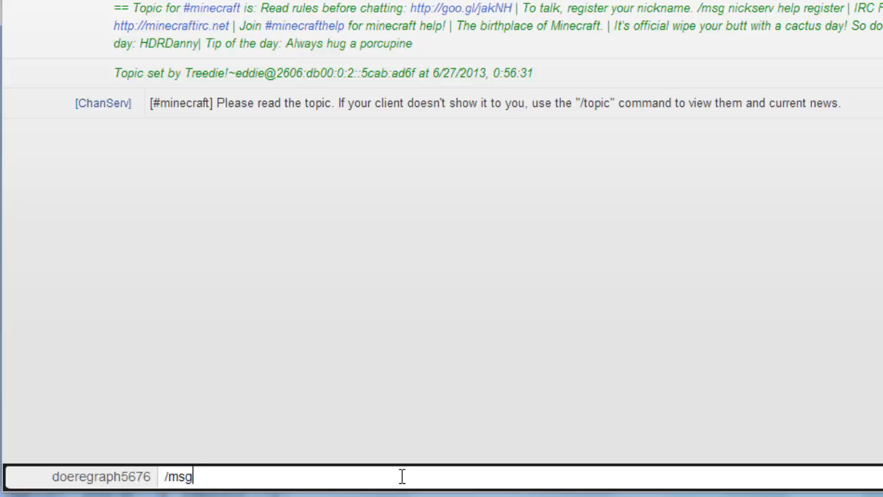
type("NickServ")
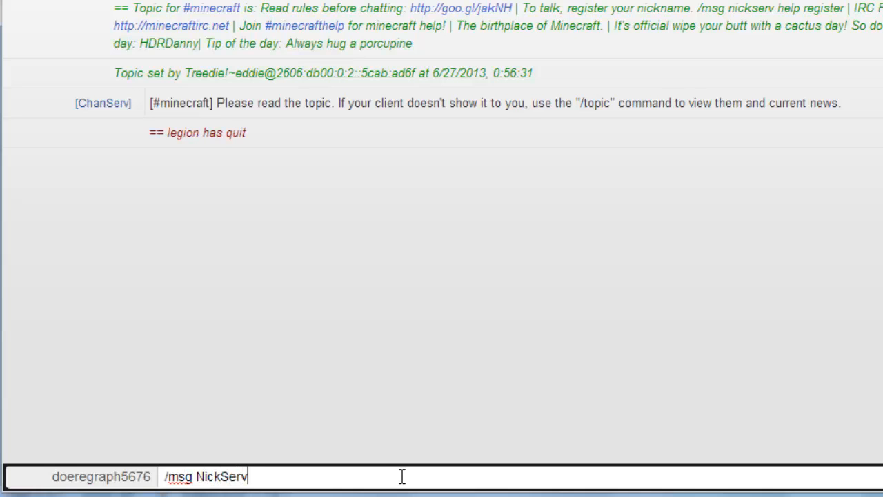
type("REGISTE")
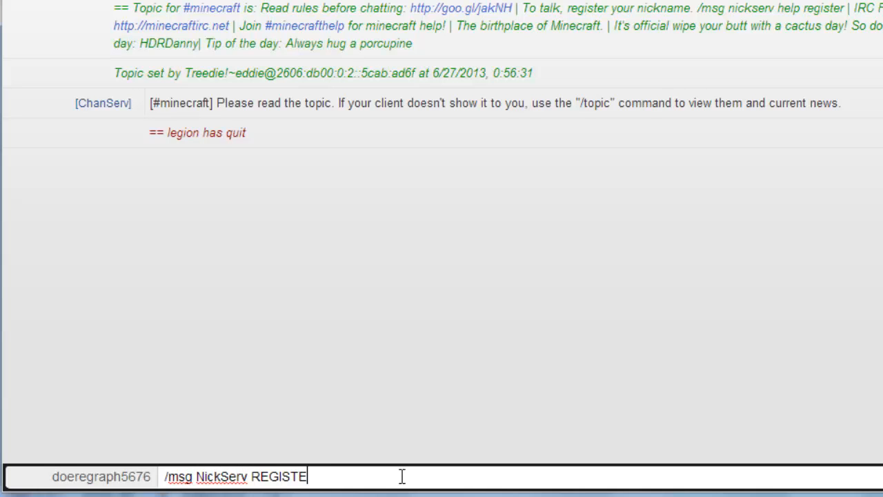
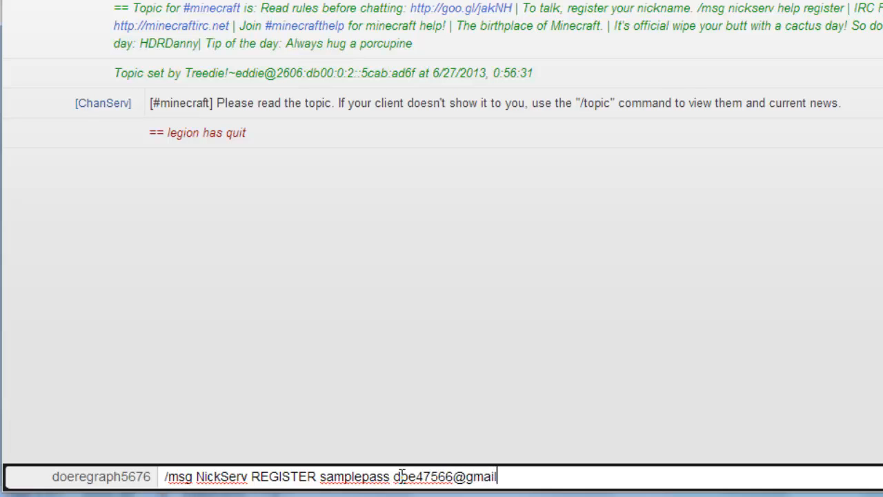
key("Return")
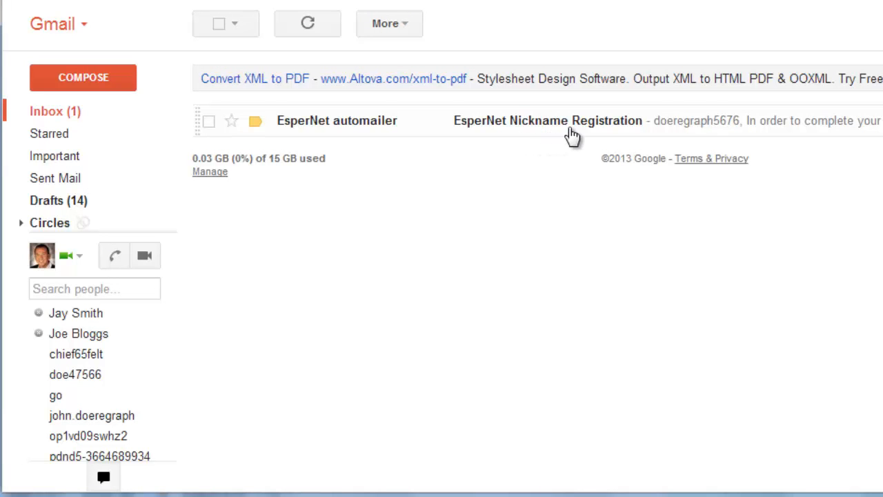
Step: Open the EsperNet Nickname Registration email to reveal the VERIFY REGISTER command
left_click(547, 120)
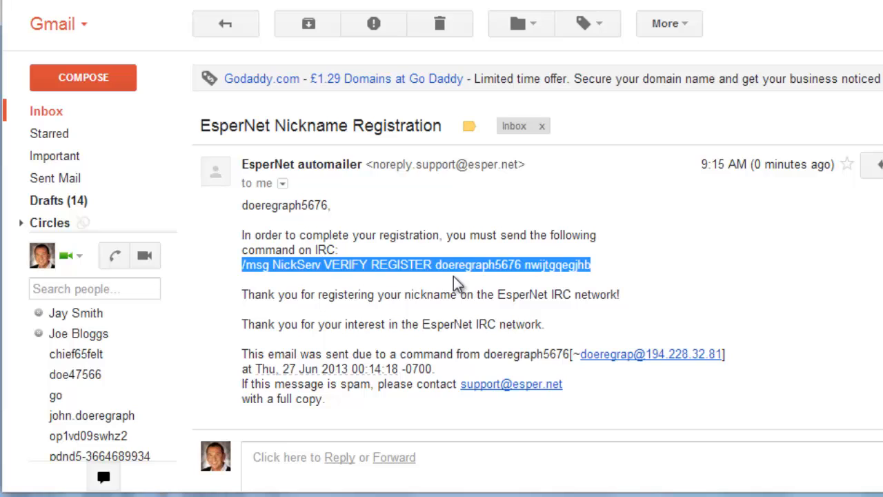
mouse_move(417, 262)
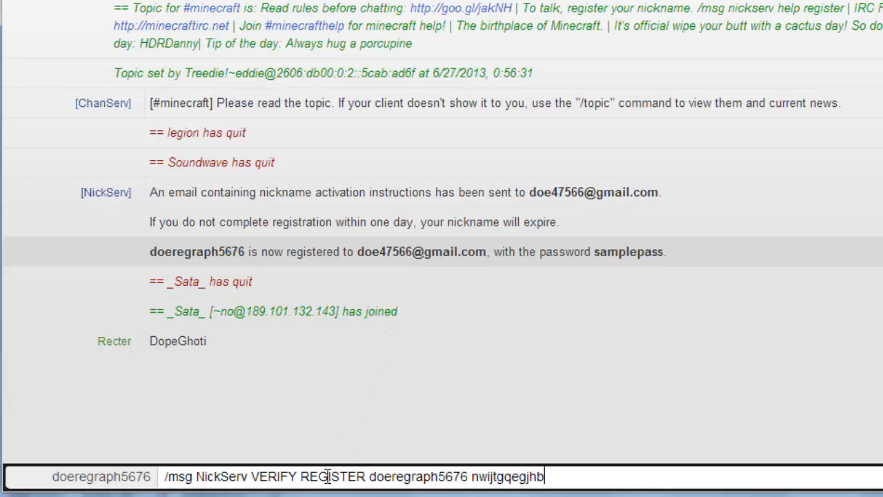
Step: Send the pasted NickServ VERIFY REGISTER command from the Kiwi IRC message bar
key("Return")
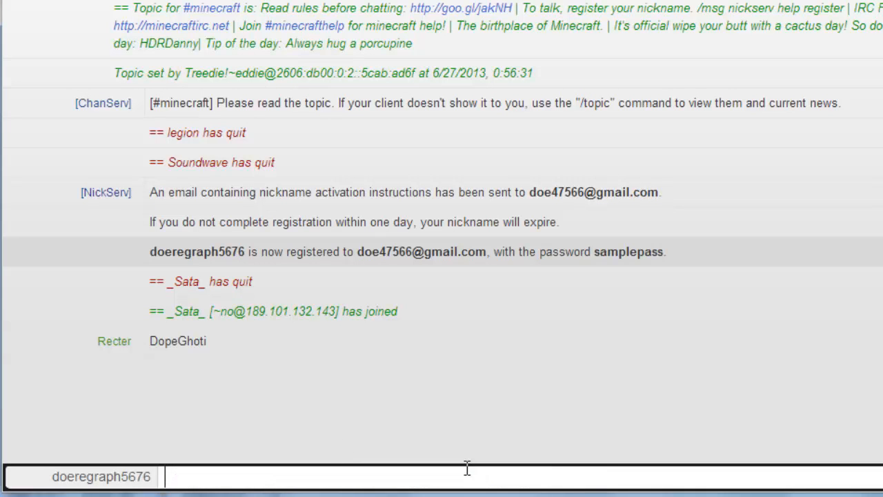